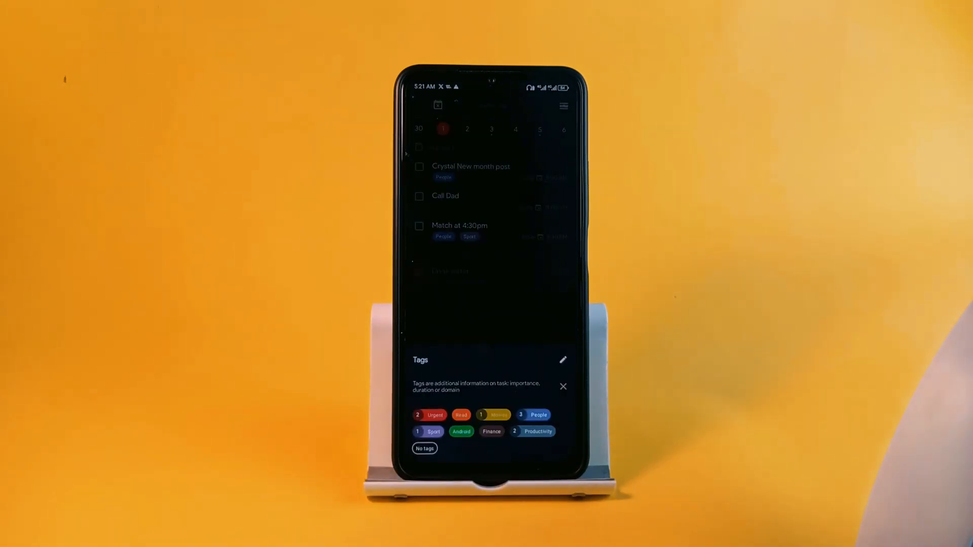
Open the Priorities tags sheet listing Urgent, Read, People, Sport, Android, Finance and Productivity.
{"action": "left_click", "coordinate": [563, 387]}
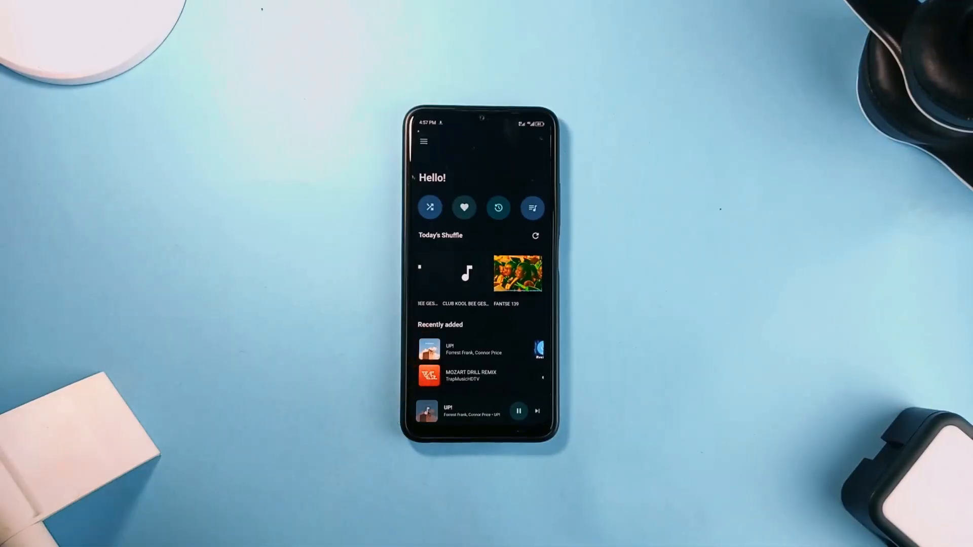
Open Symfonica's full now-playing view for UP! by Forrest Frank and Connor Price.
{"action": "left_click", "coordinate": [477, 411]}
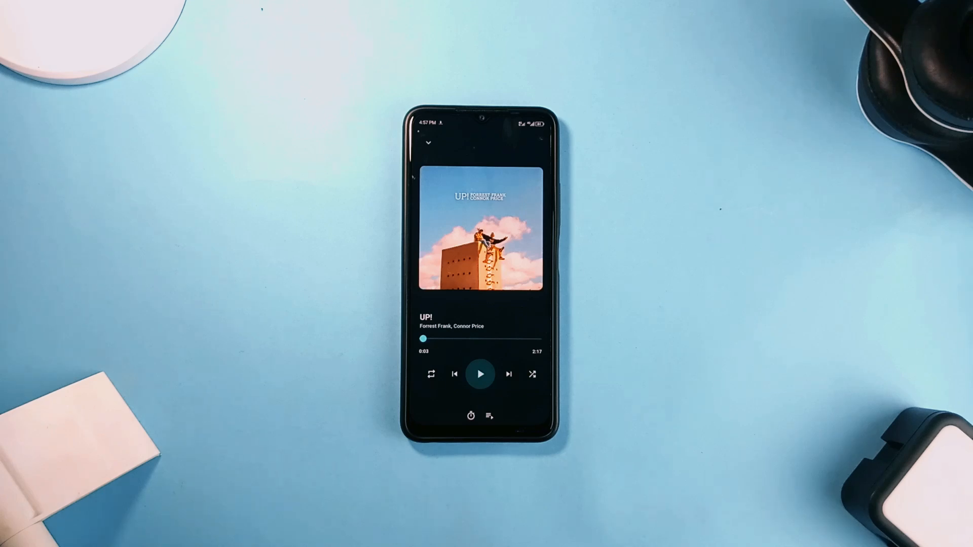
{"action": "left_click", "coordinate": [470, 415]}
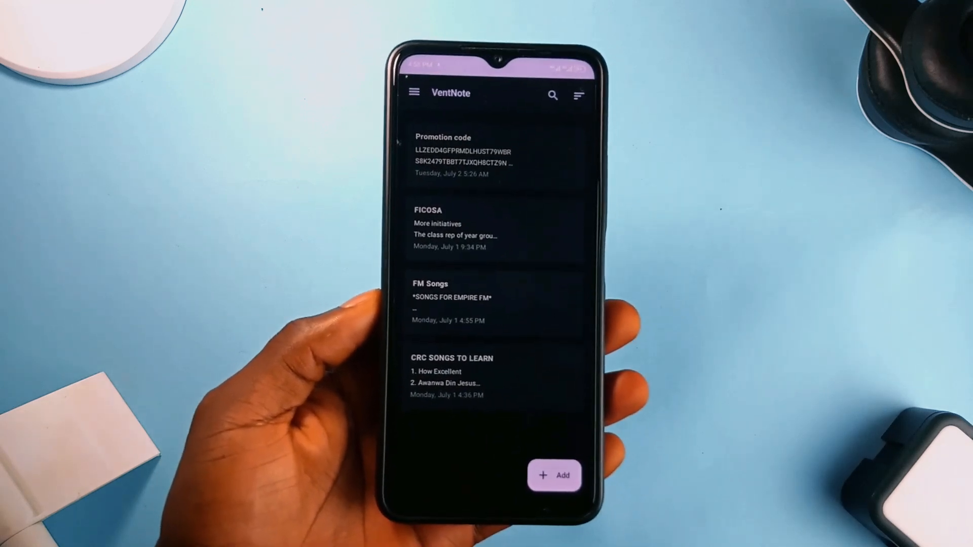
Browse VentNote's notes: Promotion code, FICOSA, FM Songs and CRC SONGS TO LEARN.
{"action": "left_click", "coordinate": [554, 475]}
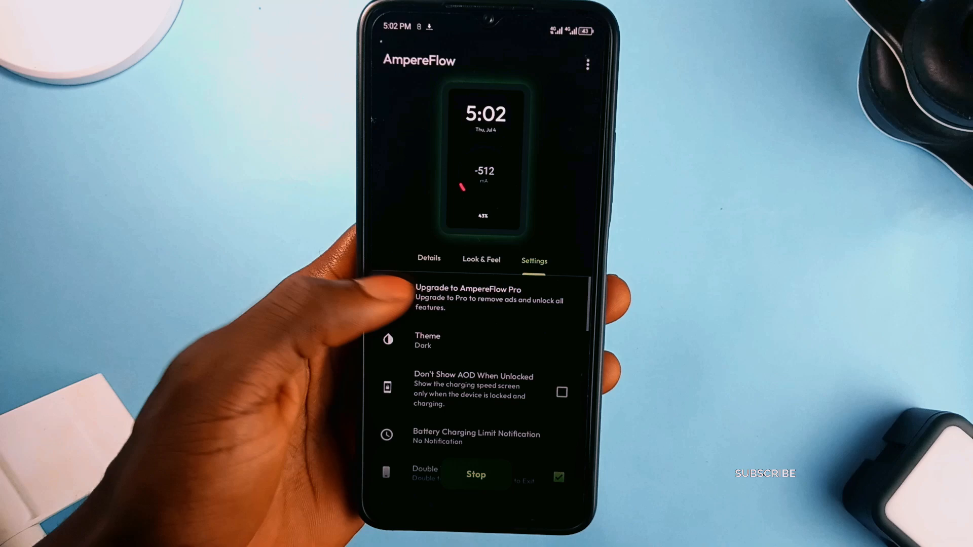
View AmpereFlow's Look & Feel options, then Details: 3732mV, 40.1°C, 43% level, discharging.
{"action": "left_click", "coordinate": [481, 260]}
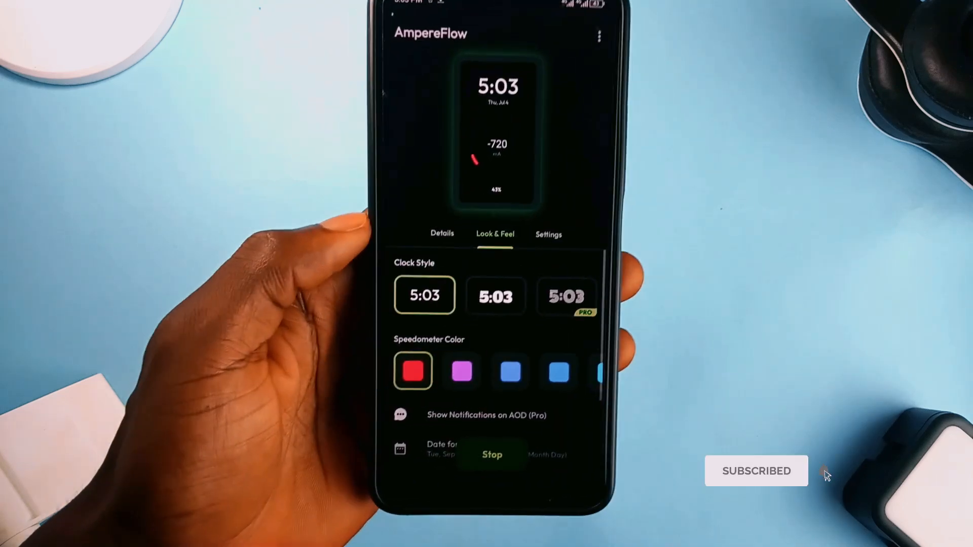
{"action": "left_click", "coordinate": [441, 235]}
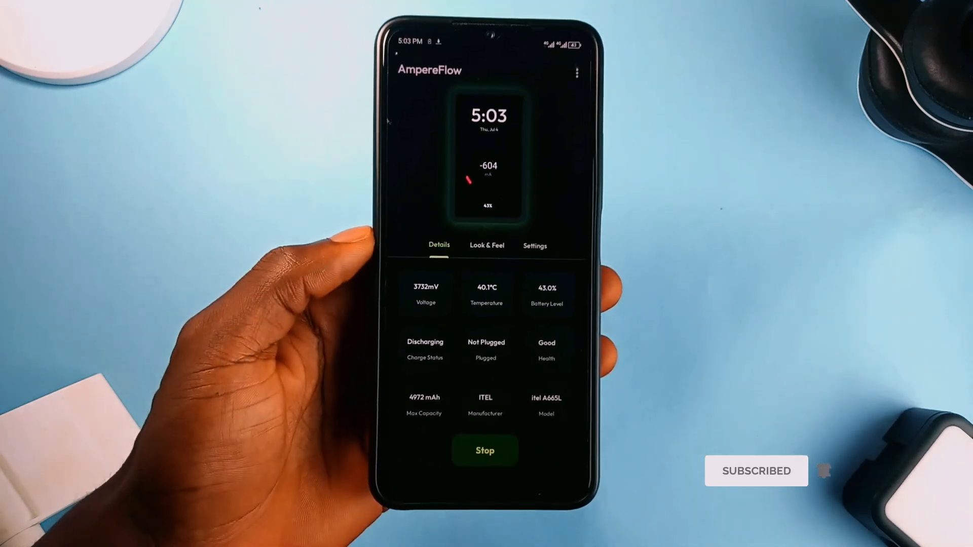